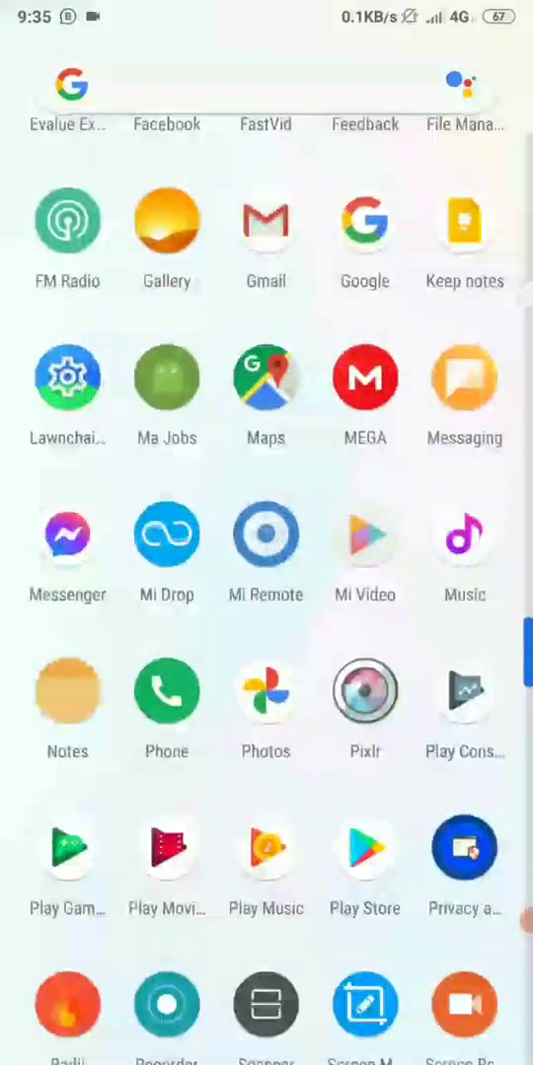
Search the Play Store for SkUtils and launch the SkUtils - Sketchware Companion app.
click(364, 853)
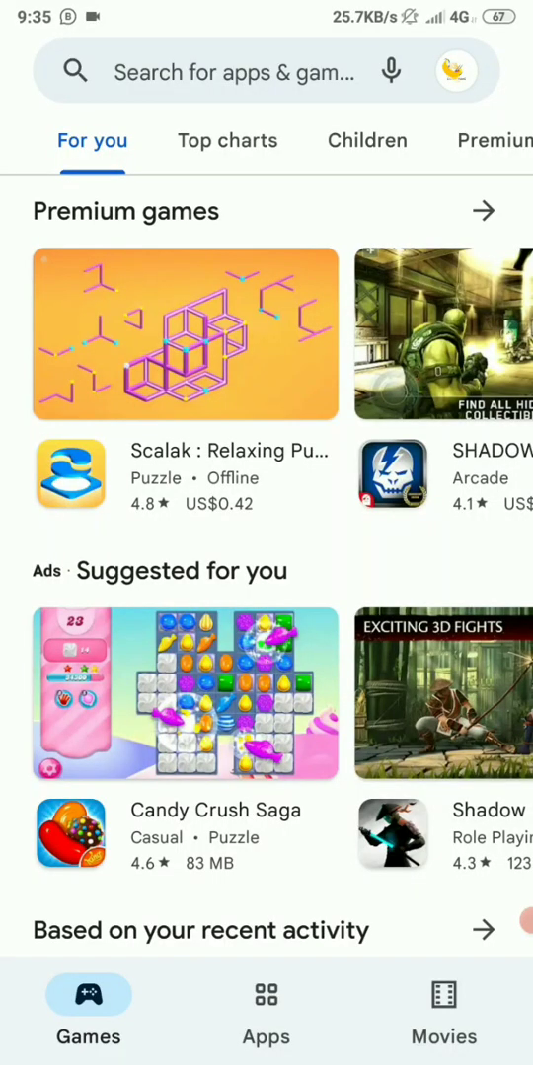
click(237, 71)
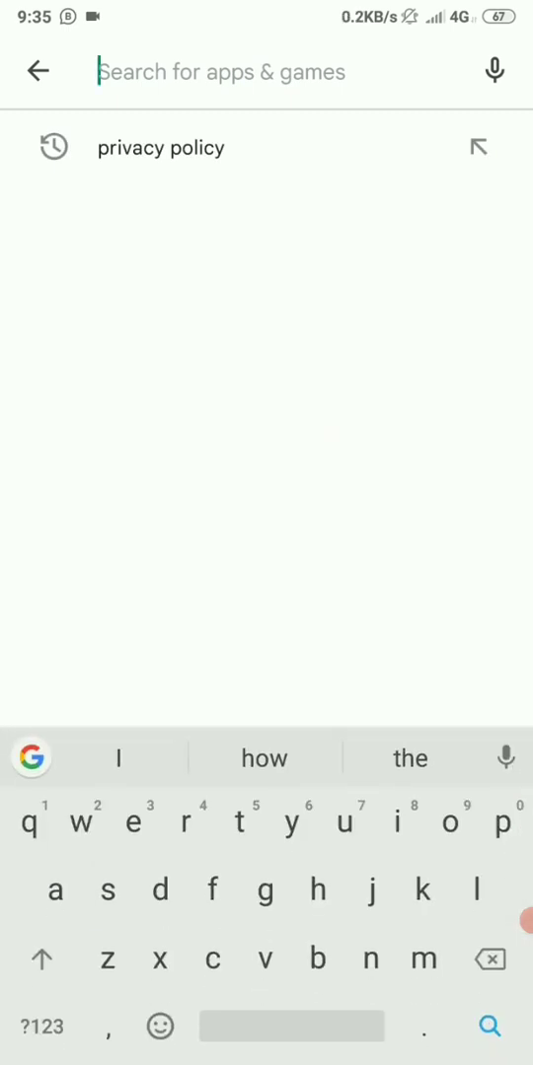
text(skuti)
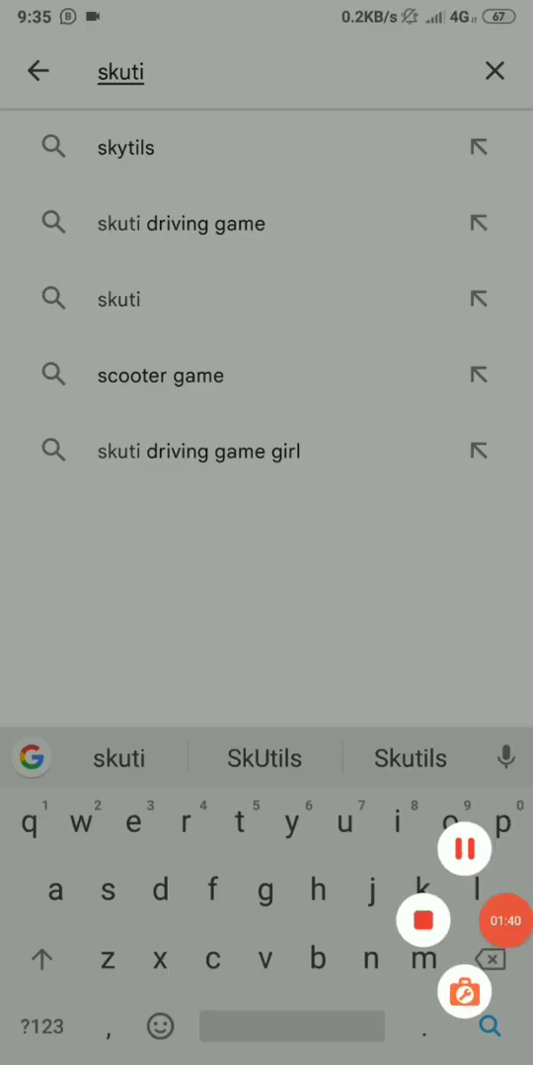
text(s)
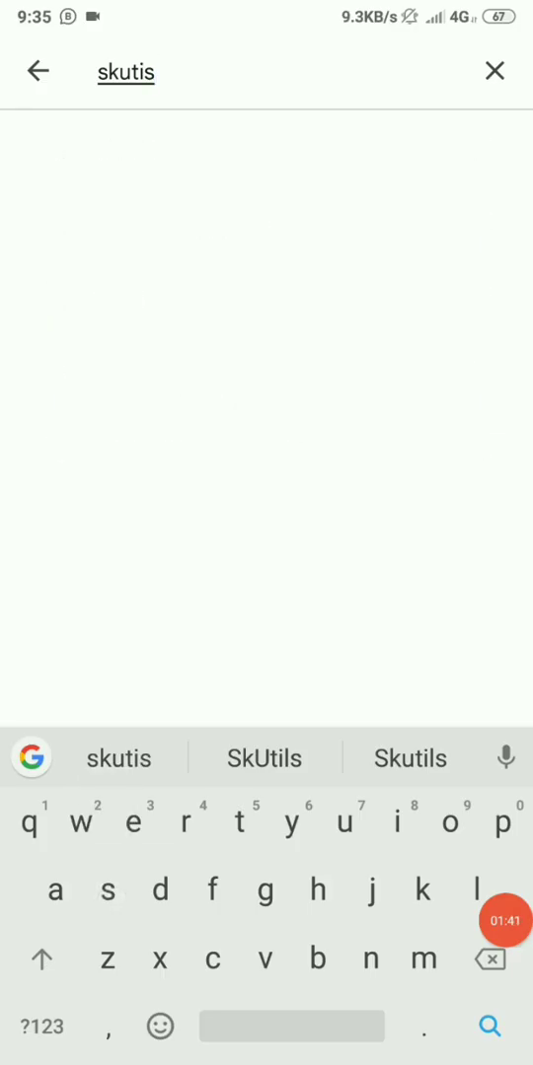
key(Enter)
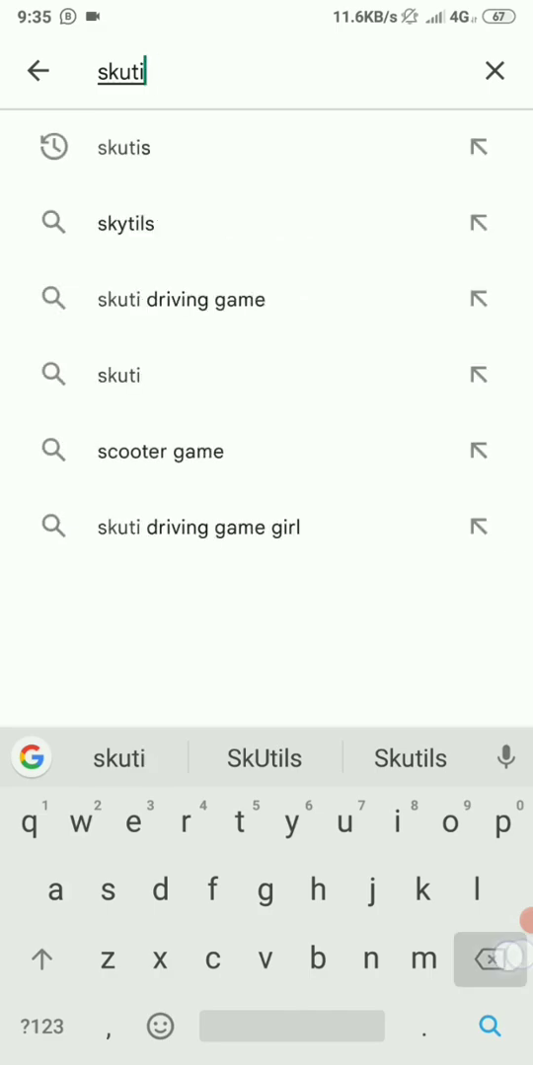
click(262, 759)
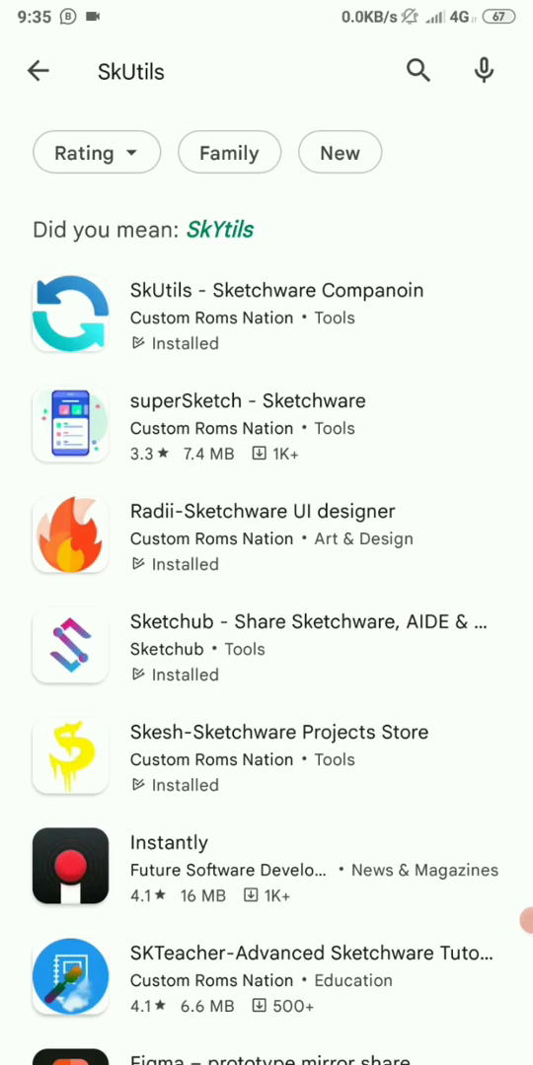
click(267, 316)
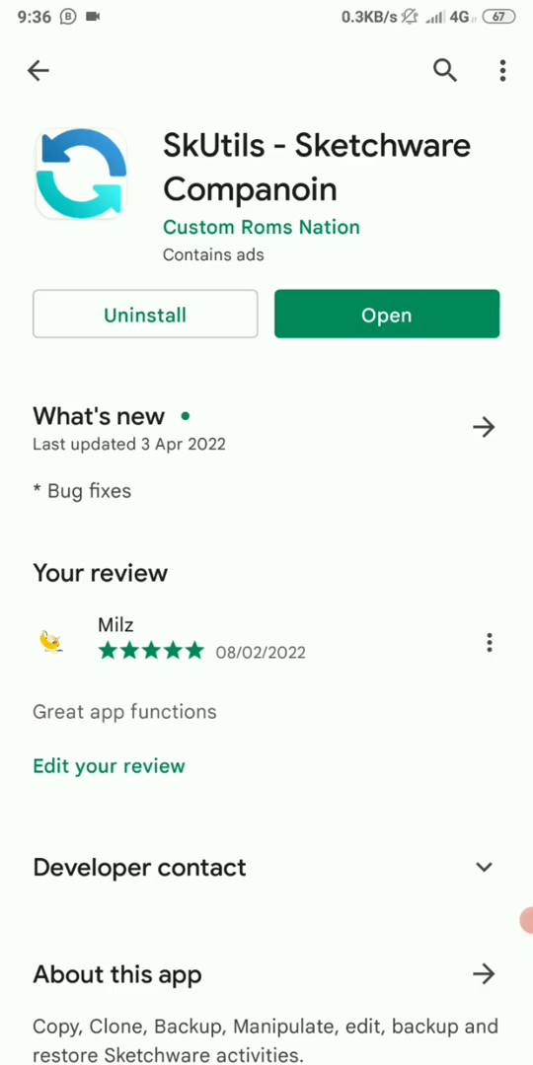
click(387, 314)
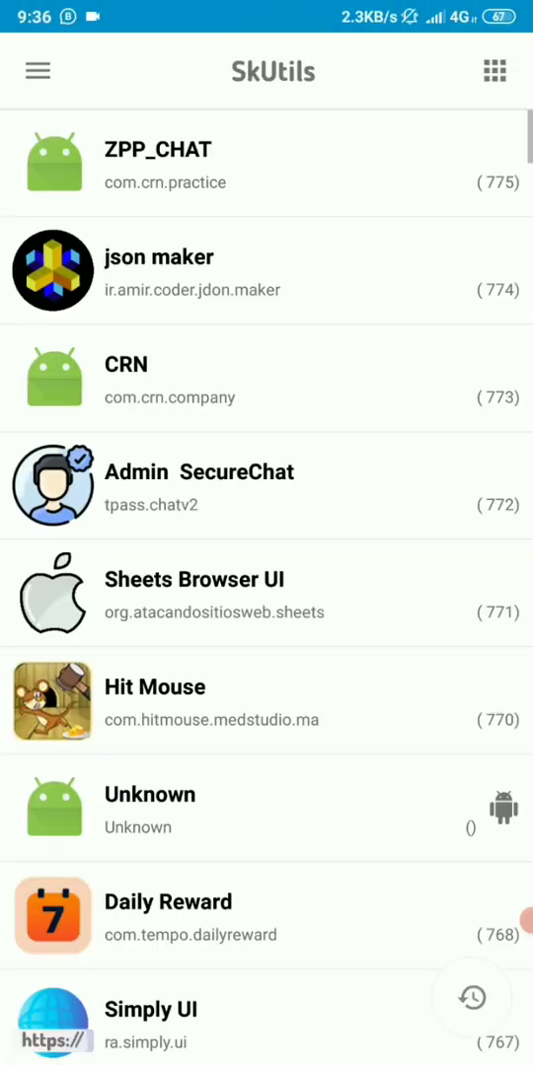
scroll(down, 3)
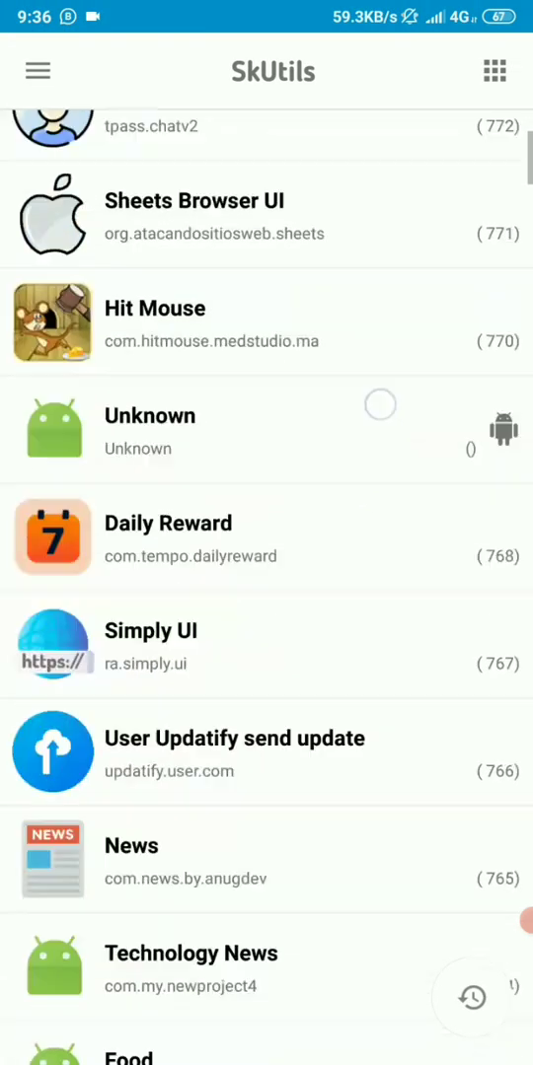
scroll(down, 3)
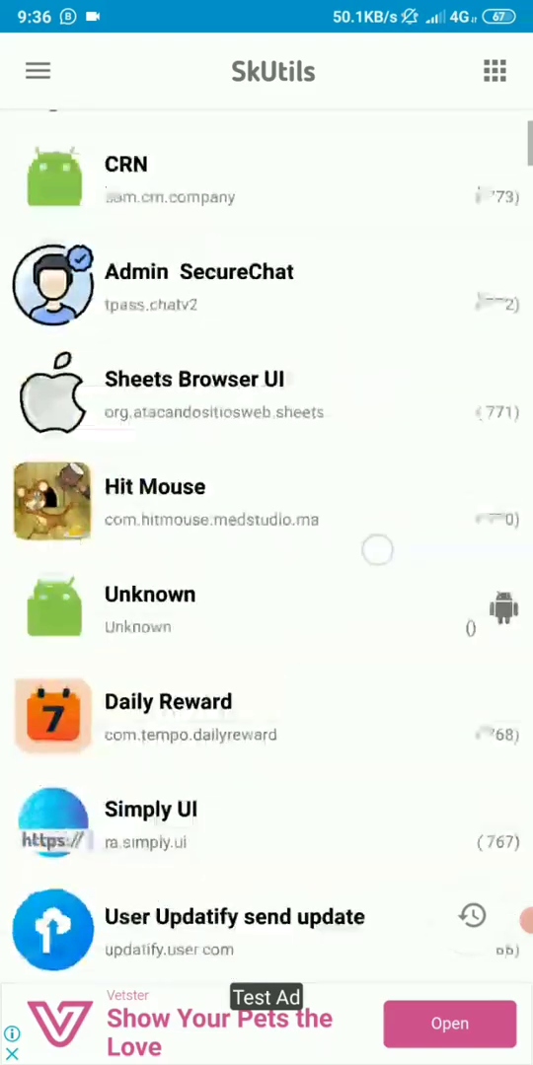
scroll(up, 3)
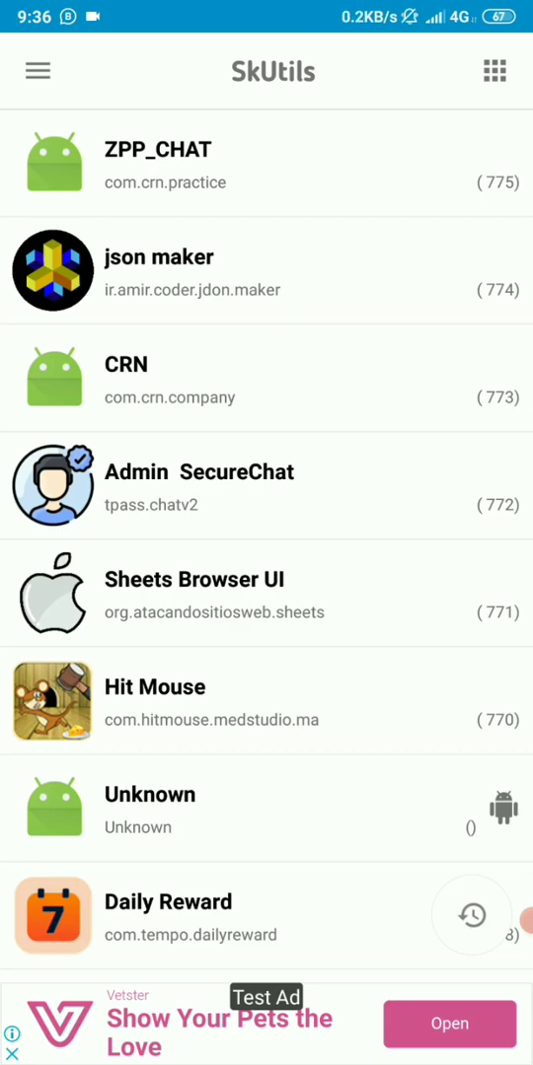
scroll(down, 3)
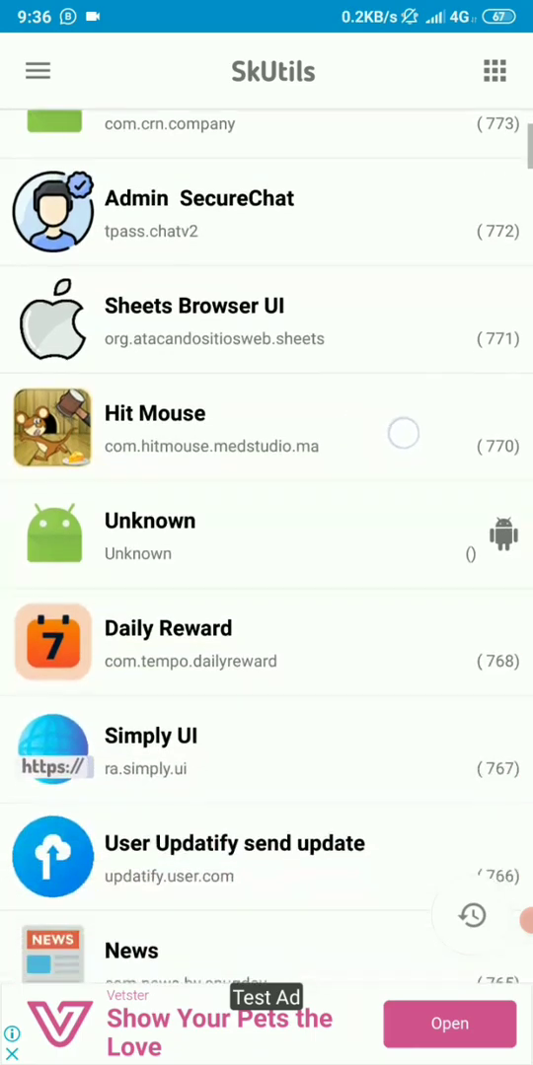
scroll(down, 3)
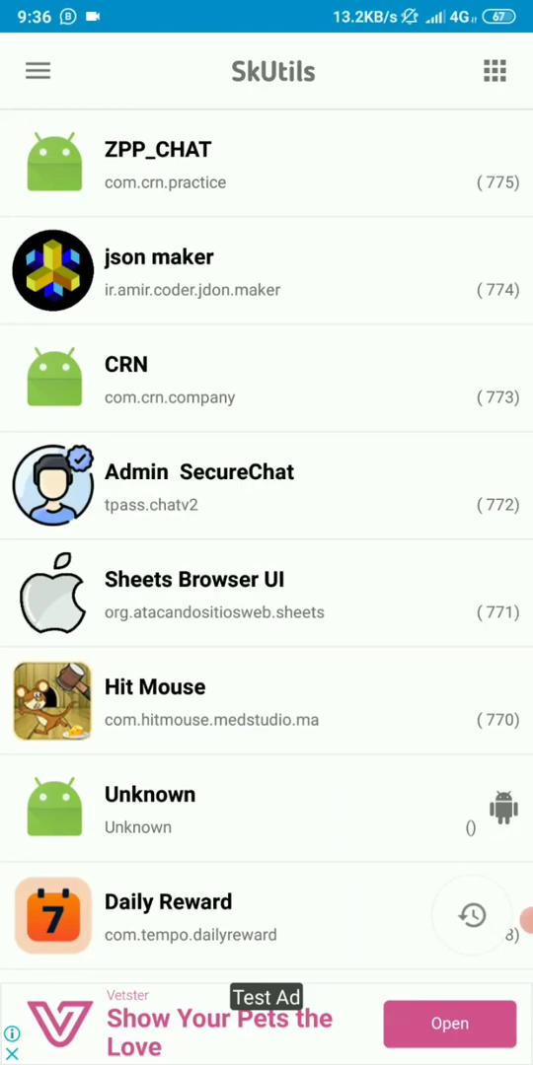
scroll(down, 3)
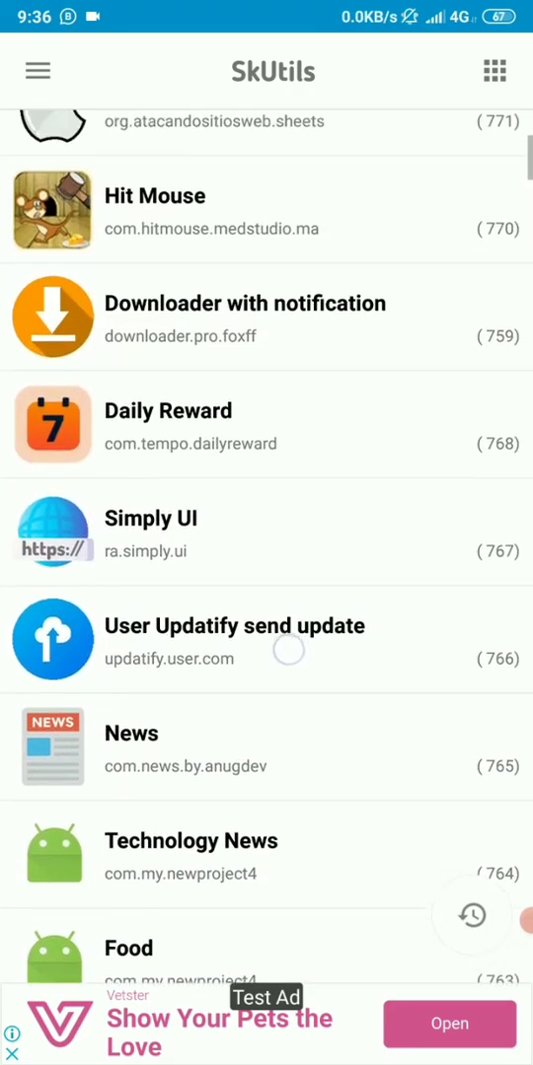
scroll(up, 3)
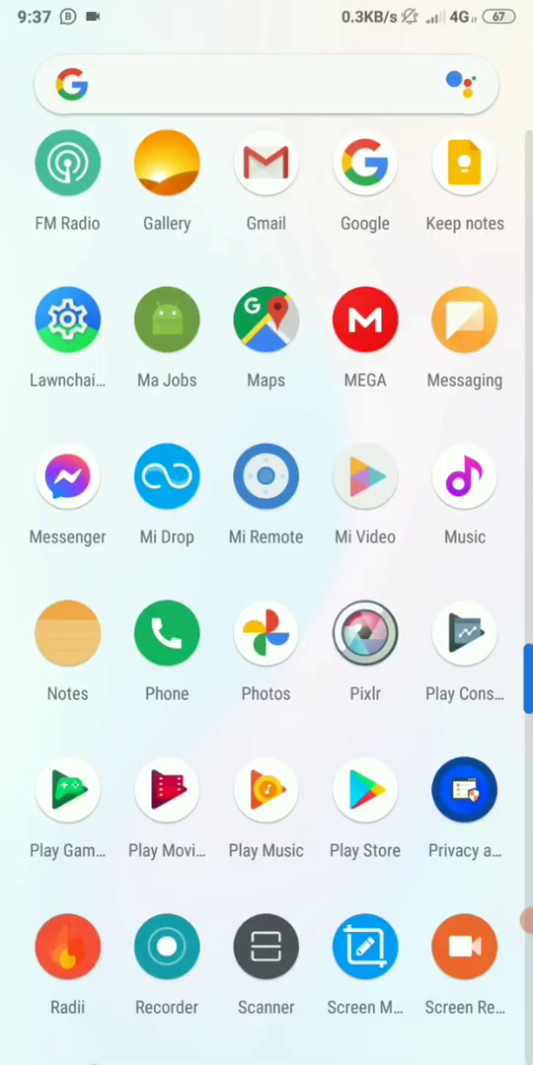
Scroll the app drawer and launch Sketchware Pro.
scroll(down, 3)
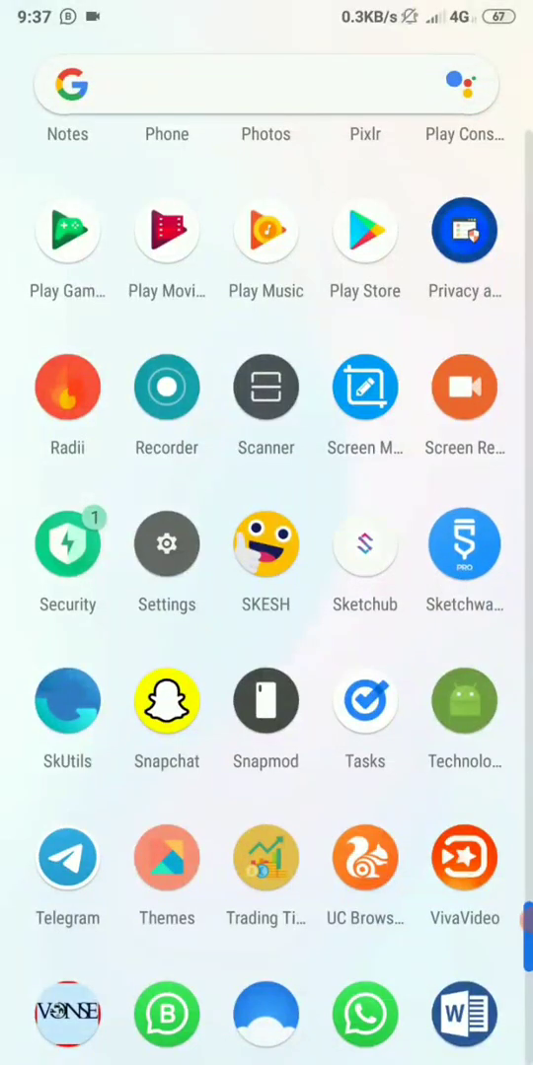
click(464, 547)
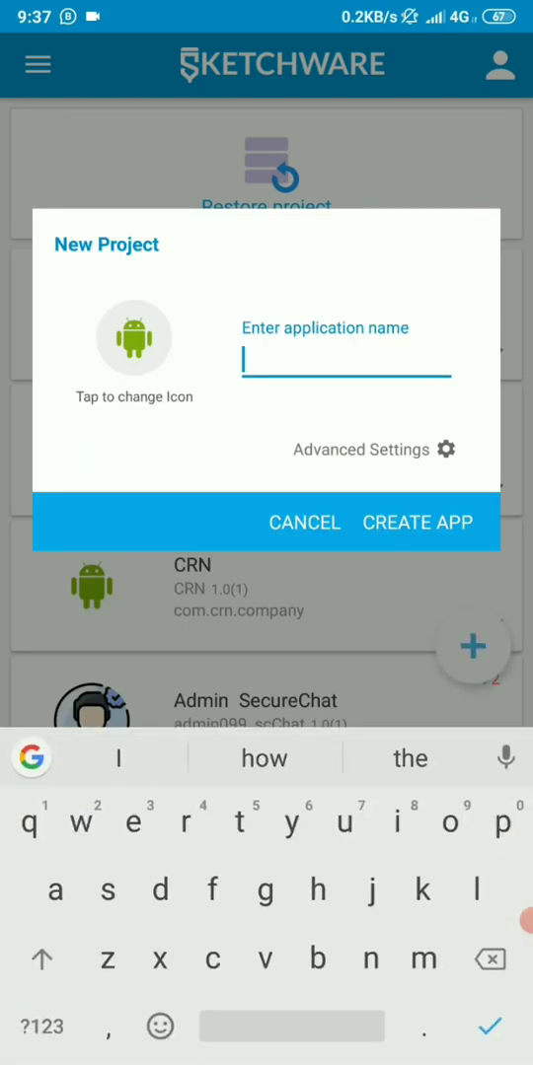
Name the new project 'Blank' and create the app.
text(Black)
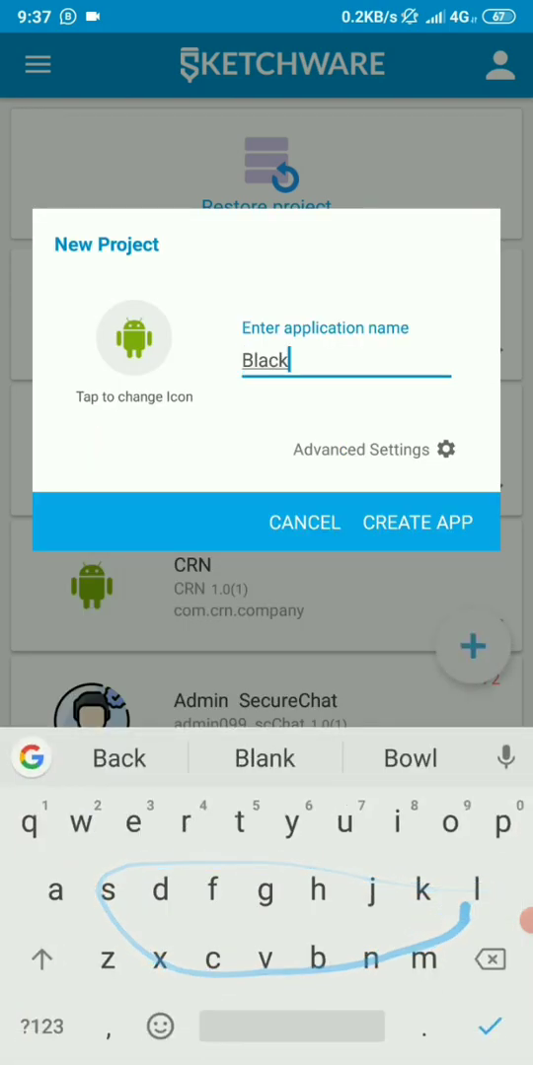
click(264, 759)
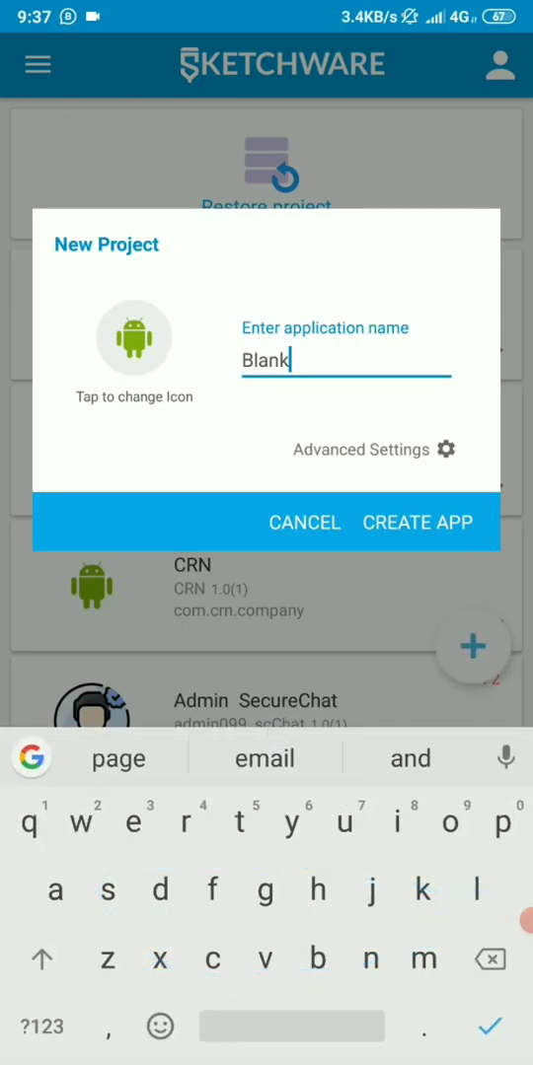
click(417, 523)
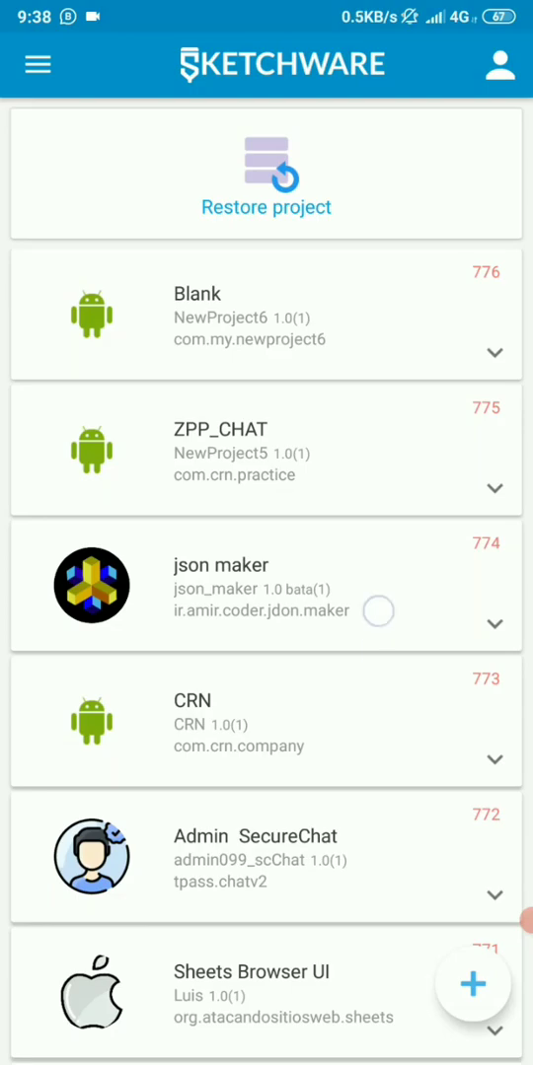
scroll(down, 3)
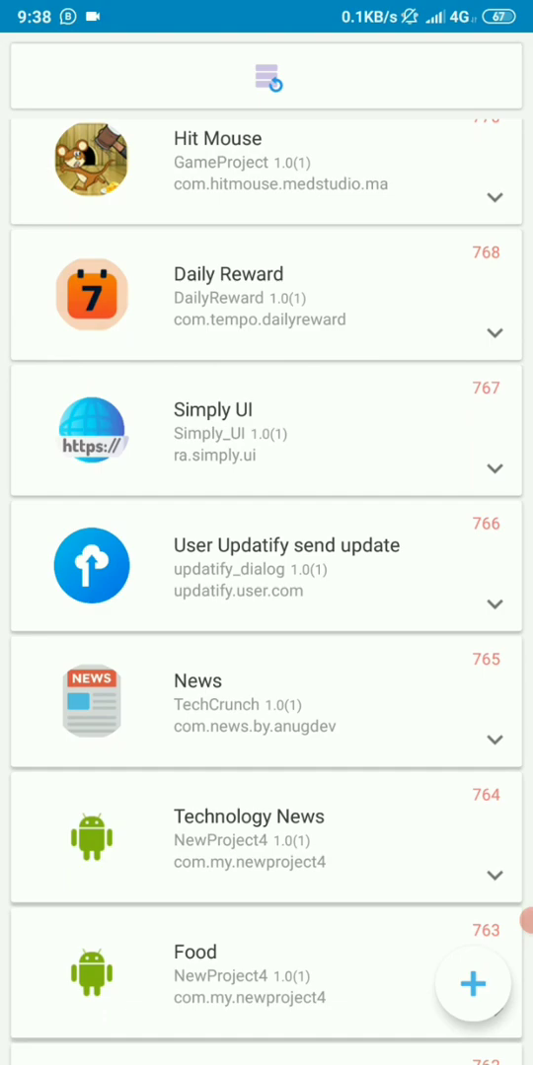
click(262, 702)
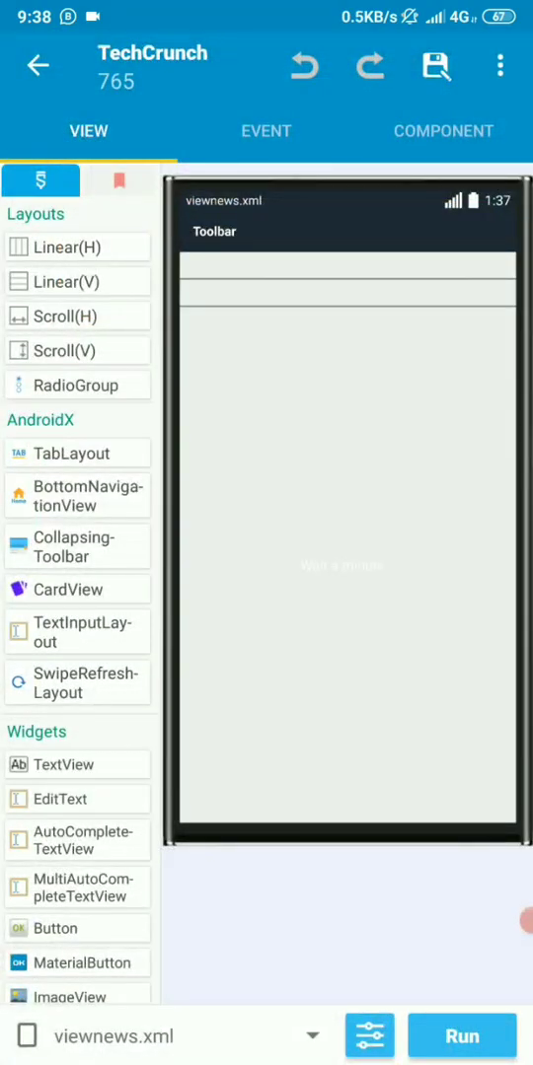
click(314, 1036)
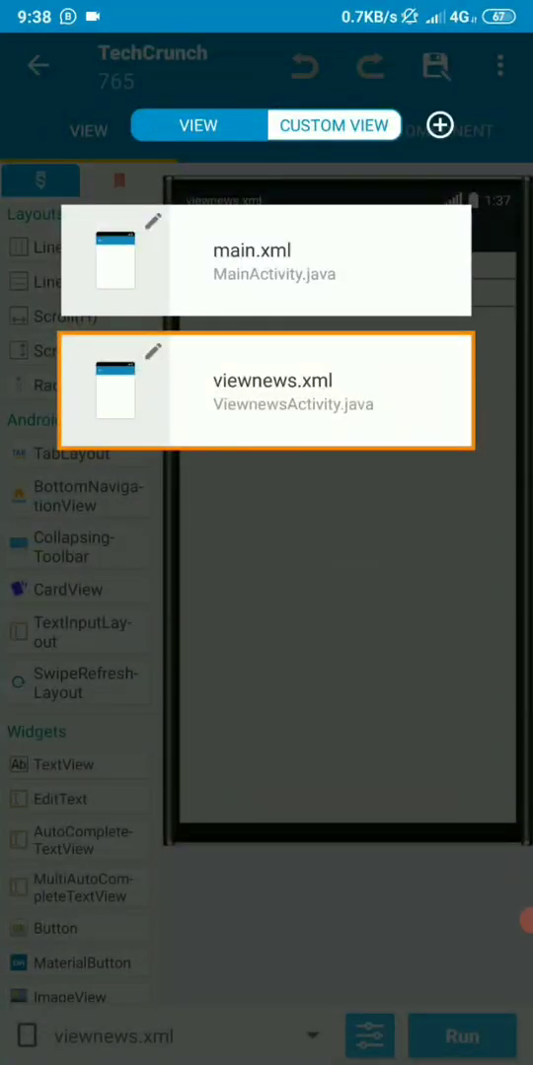
click(276, 390)
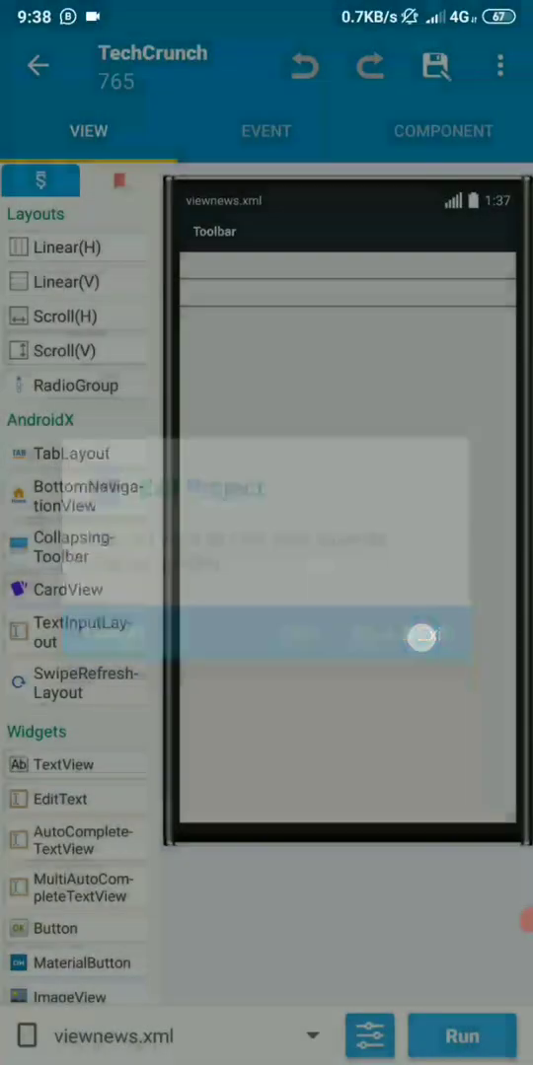
click(434, 66)
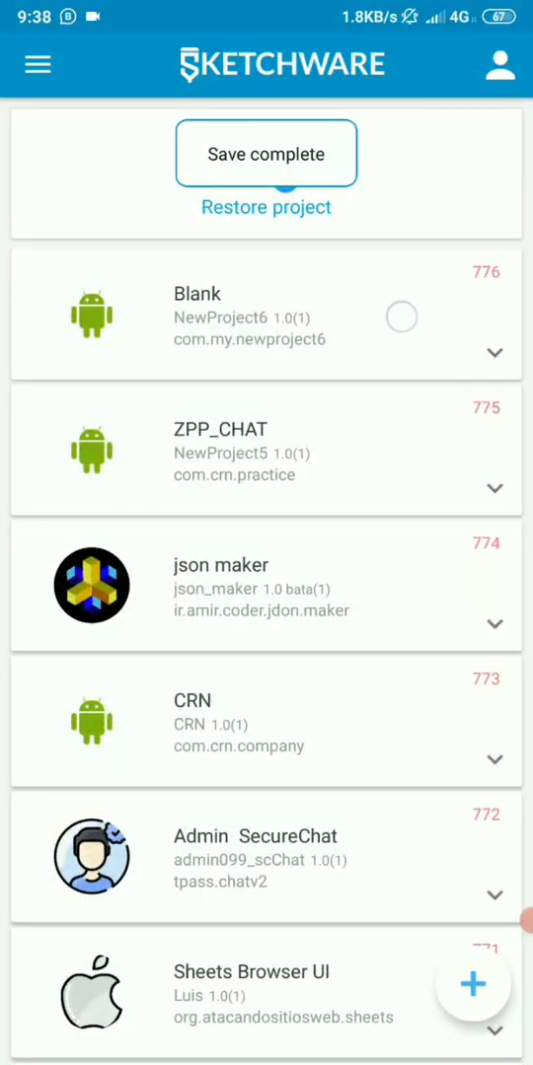
Open the Blank project's empty main screen, then return to the phone's app drawer.
click(251, 316)
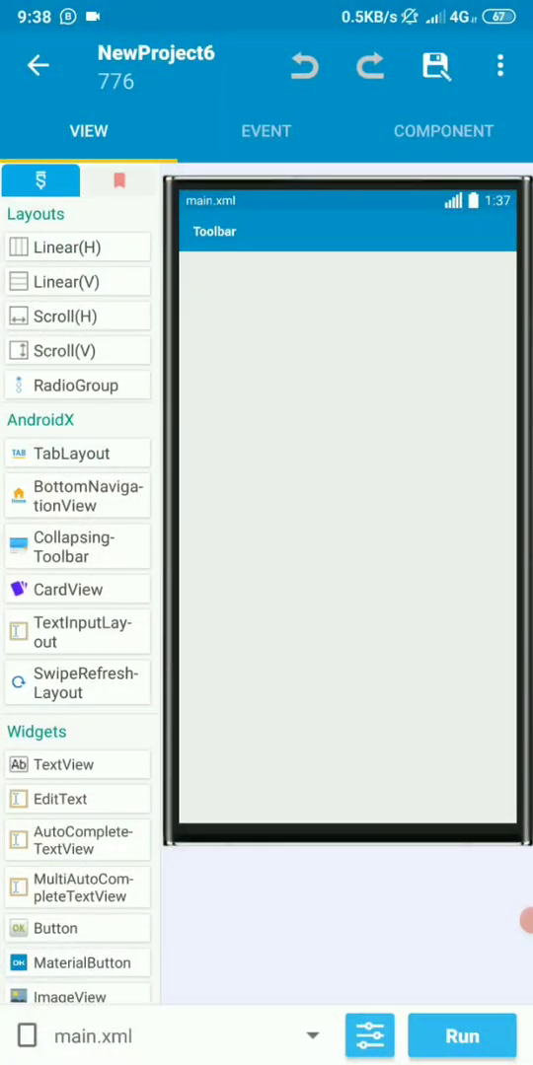
click(461, 1036)
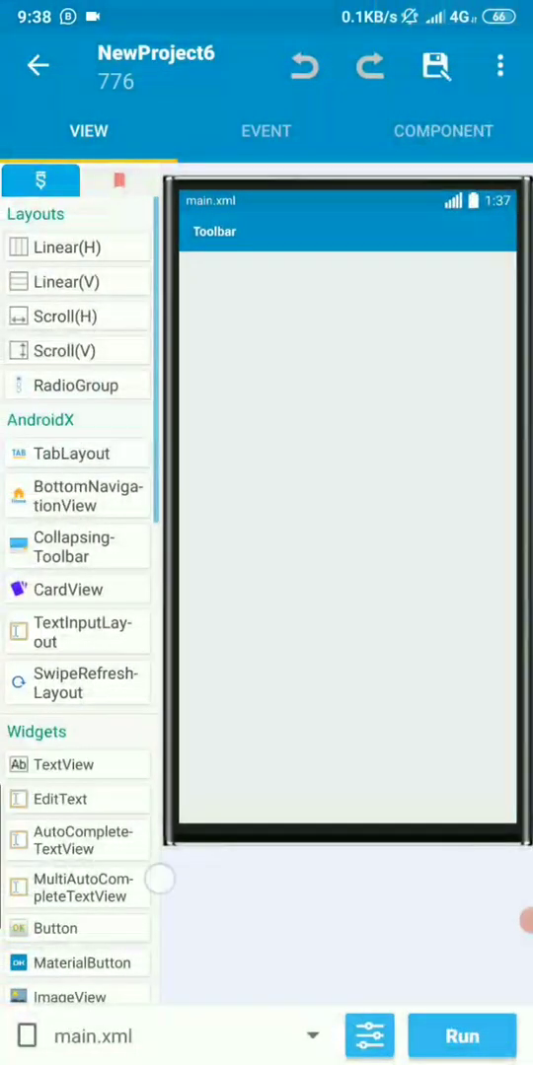
click(434, 65)
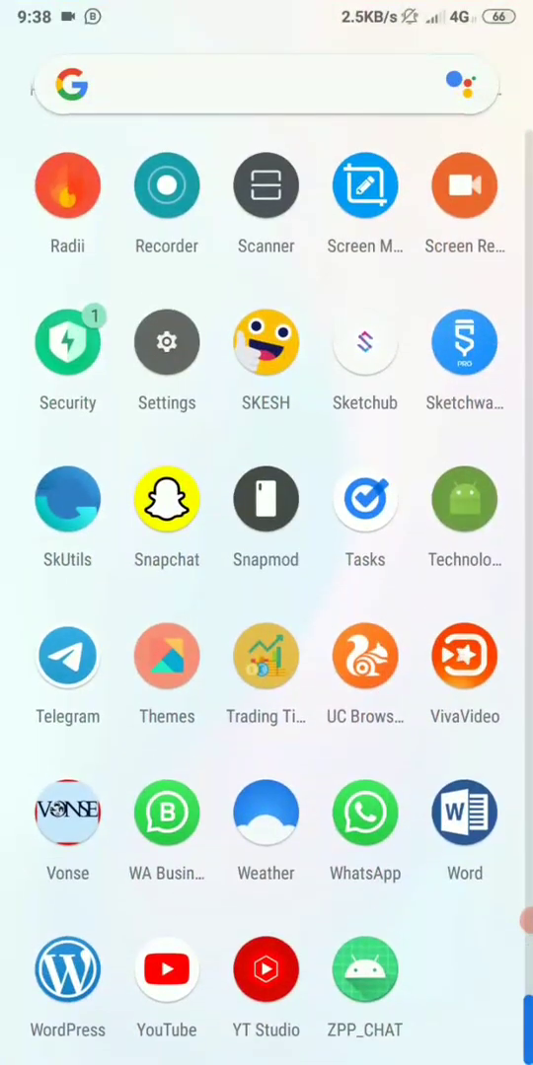
Use SkUtils Import Activity on Blank, accept the backup warning, and import viewnews.
click(67, 498)
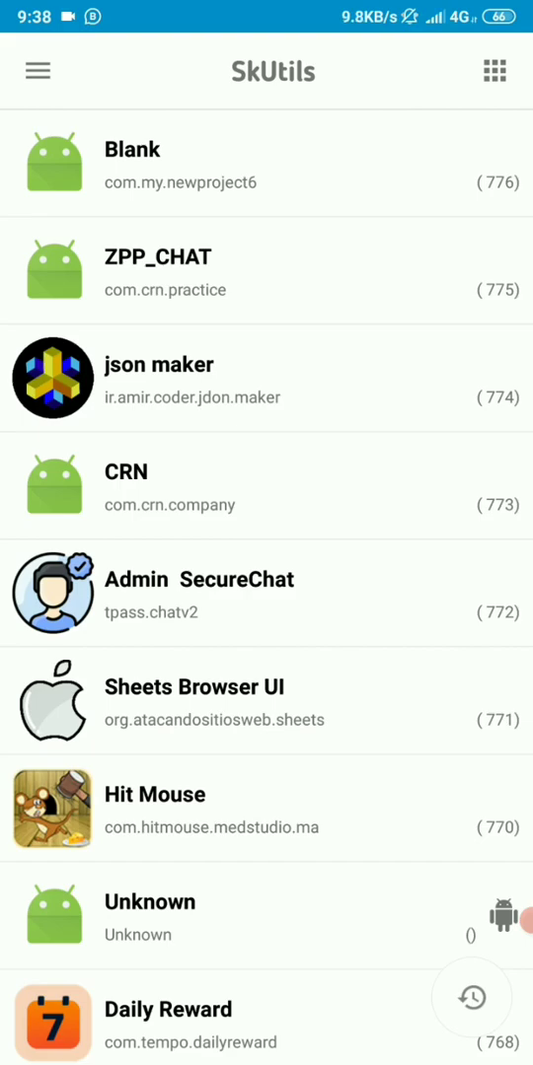
click(267, 164)
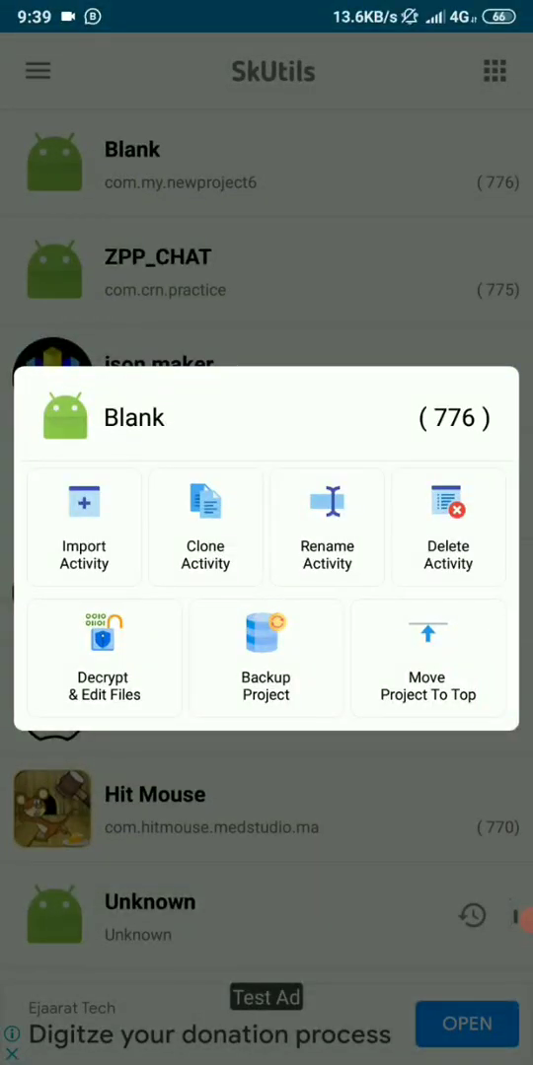
click(103, 657)
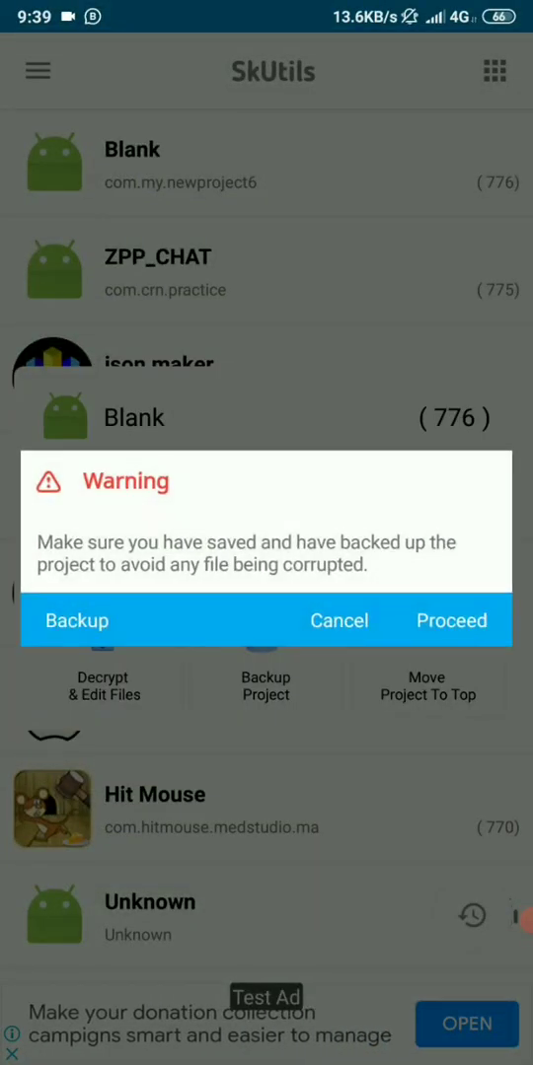
click(451, 621)
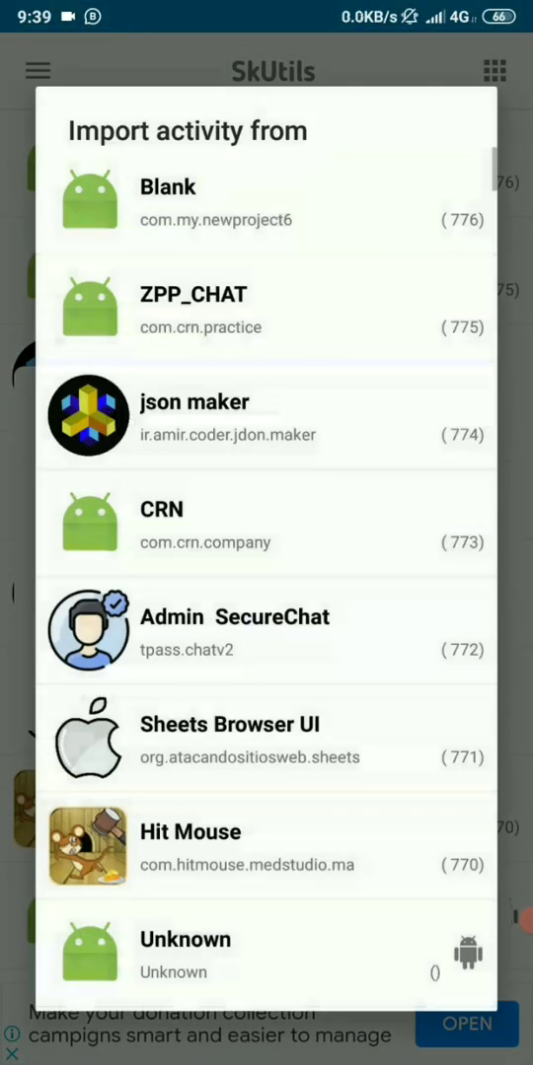
scroll(down, 3)
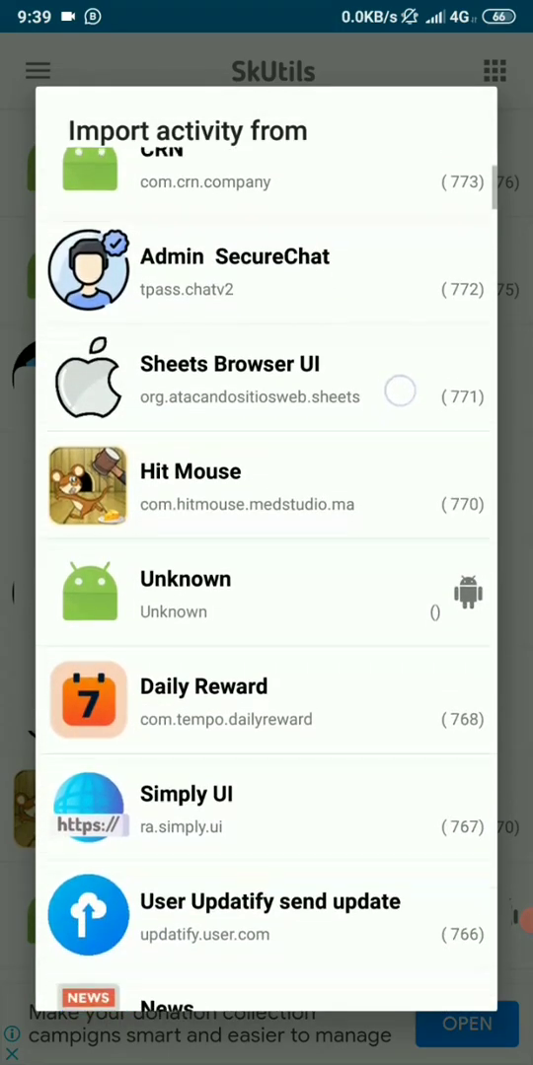
scroll(down, 3)
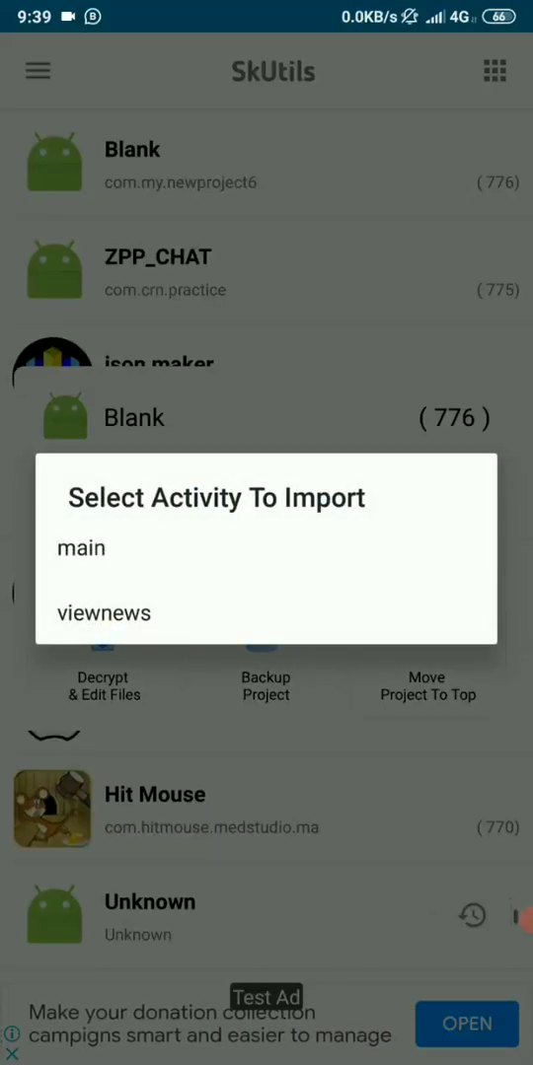
click(81, 547)
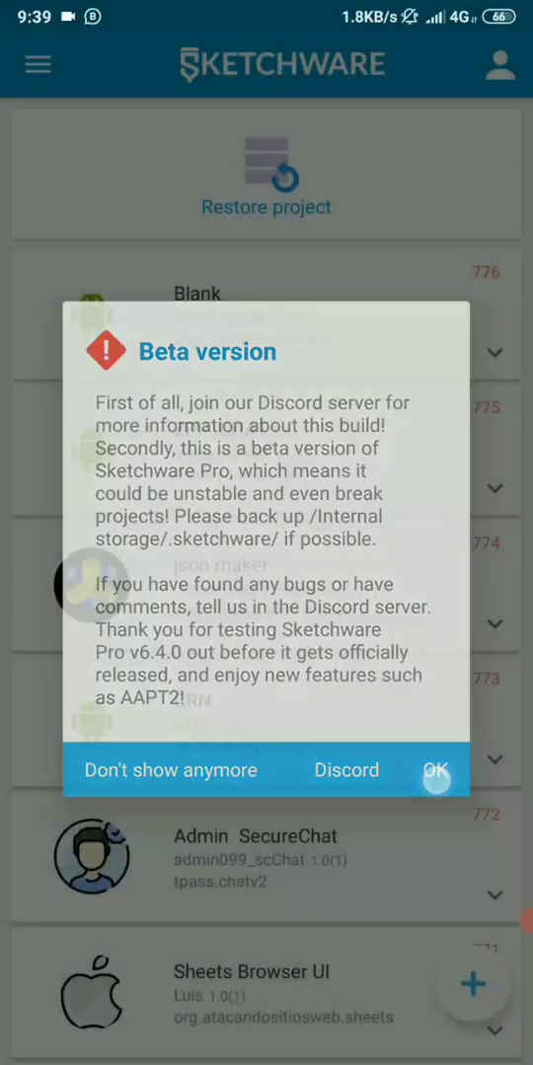
Switch to the viewnews layout and review its events and changeActivityFont block.
click(435, 771)
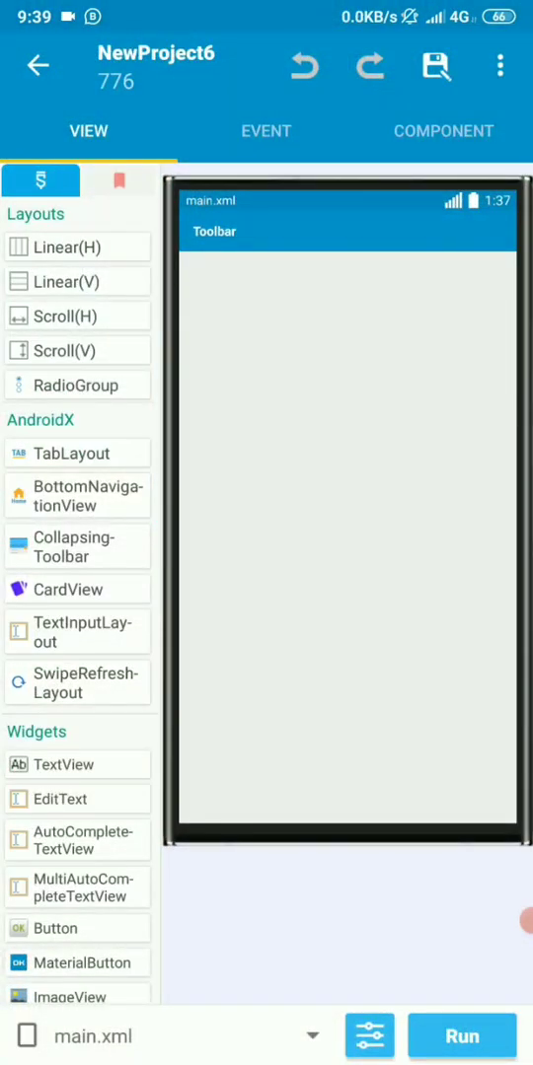
click(167, 1036)
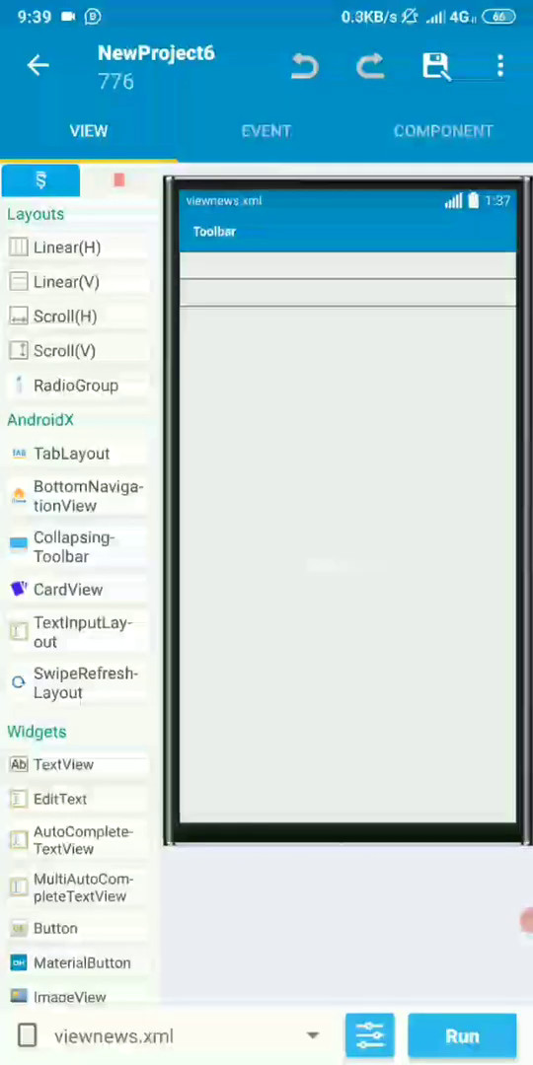
click(348, 294)
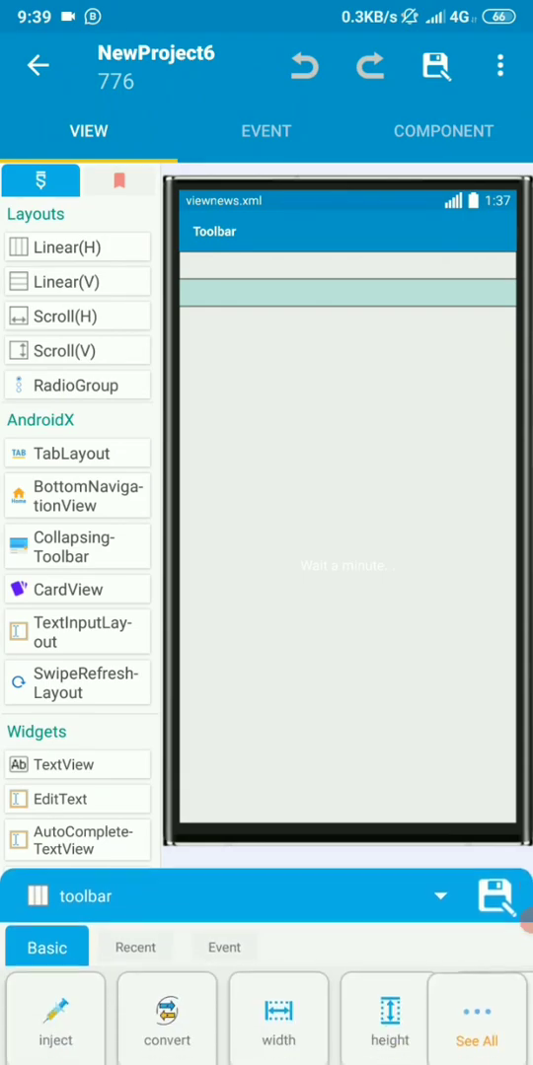
click(265, 131)
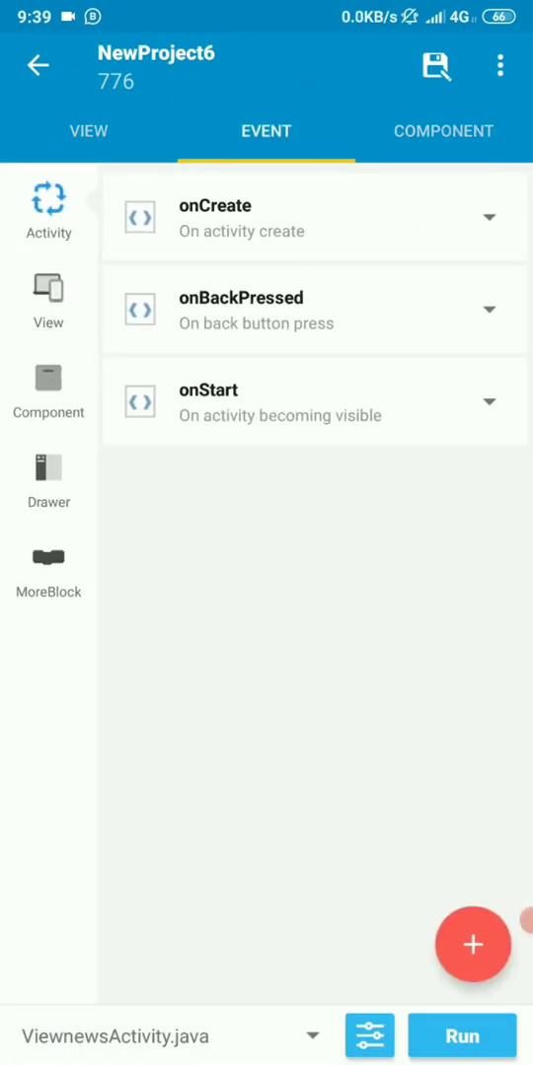
click(47, 562)
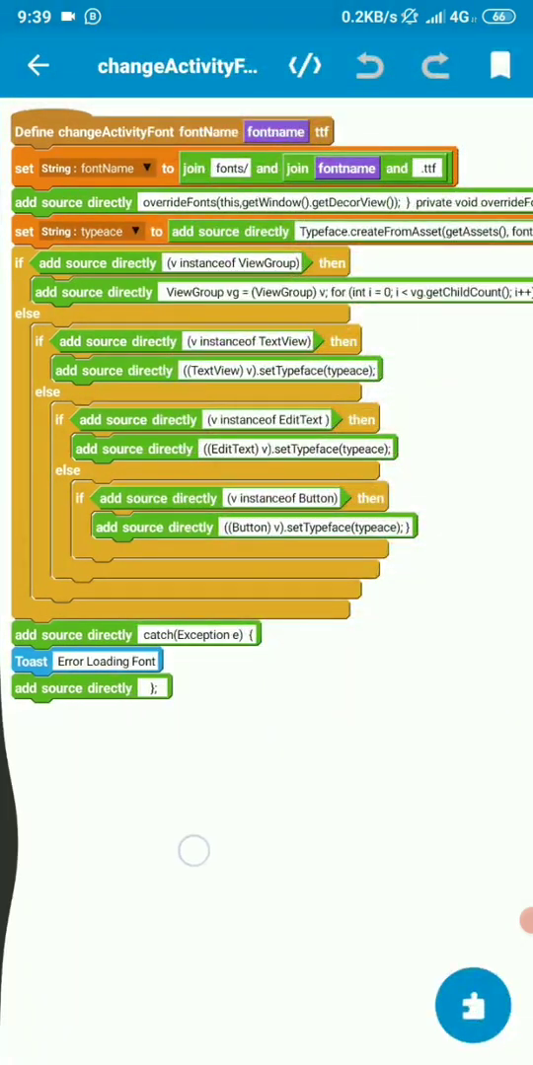
click(38, 65)
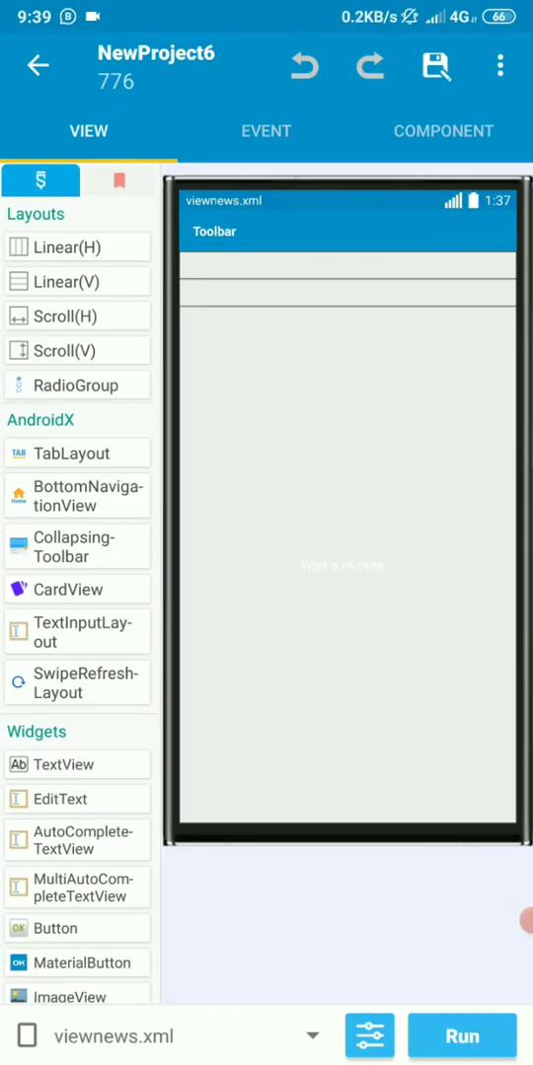
Browse viewnews widgets, custom blocks and the webview1 page-finished event blocks.
click(345, 542)
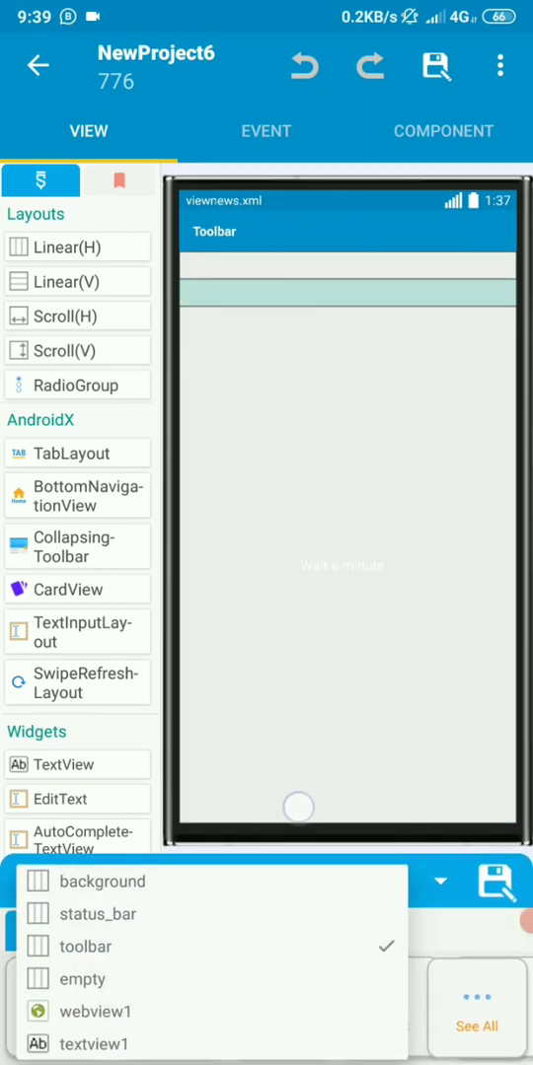
click(265, 132)
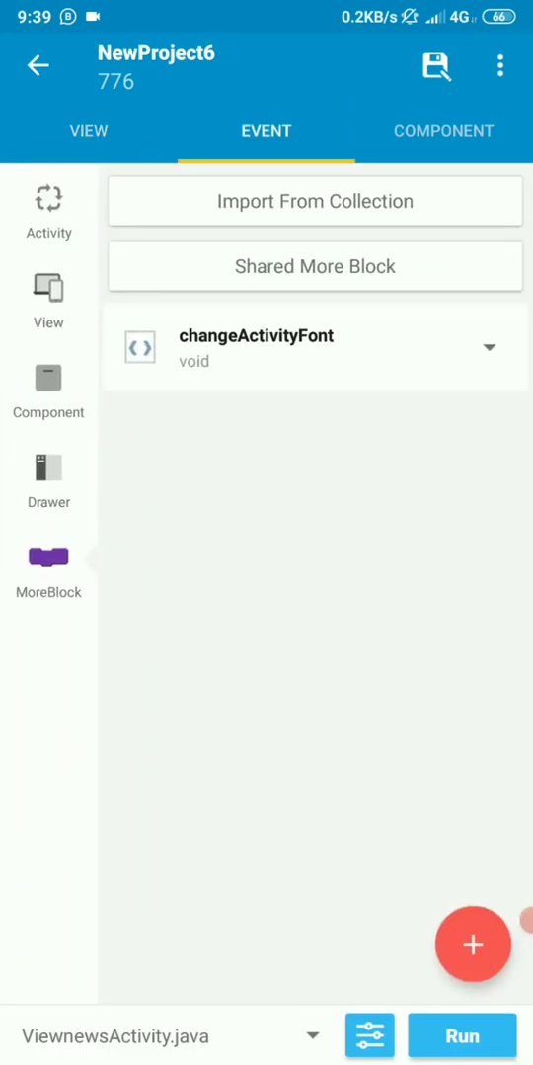
click(48, 207)
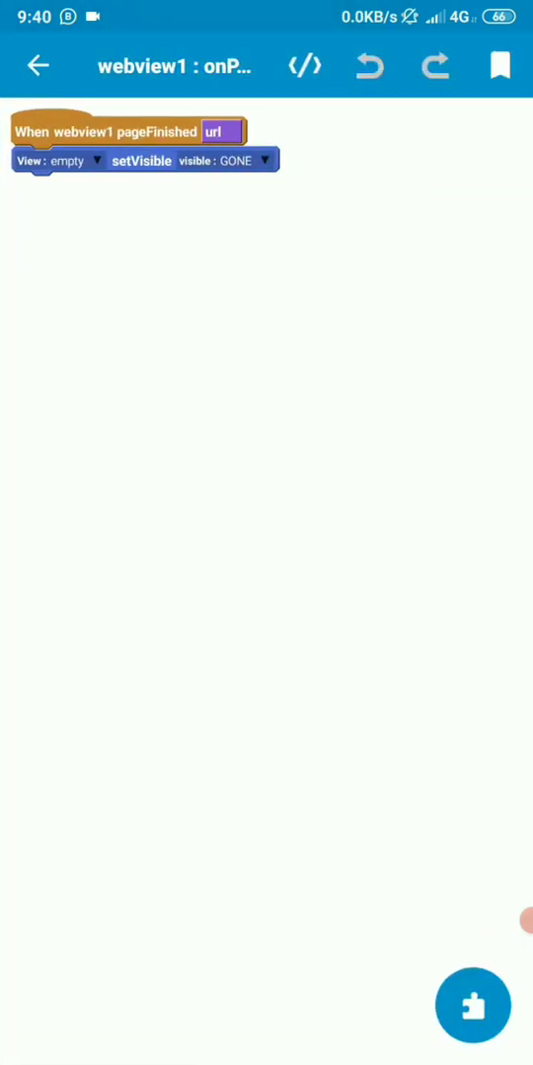
click(37, 66)
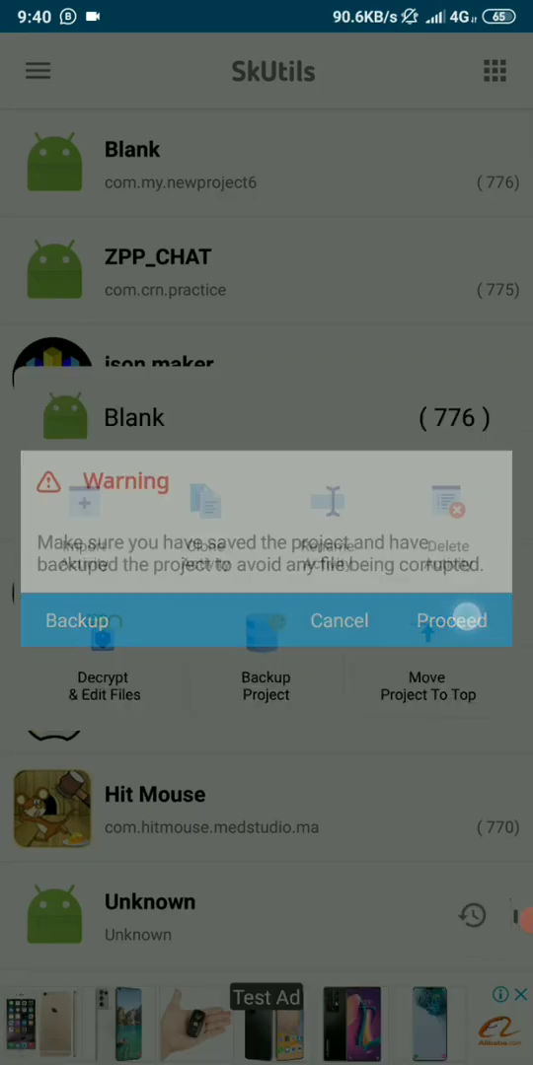
Accept the backup warning, clone viewnews, and name the copy 'crn'.
click(451, 620)
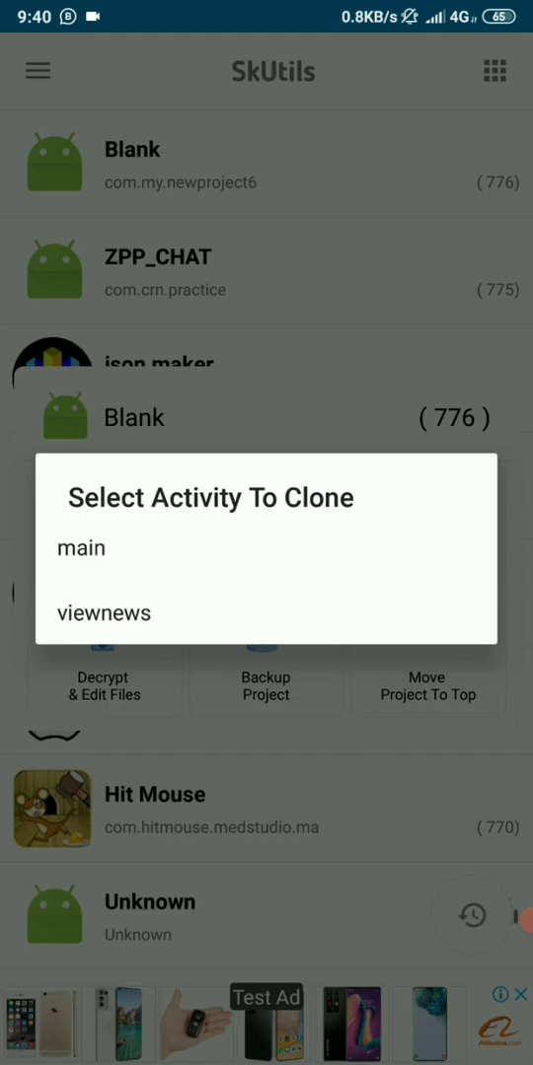
click(80, 548)
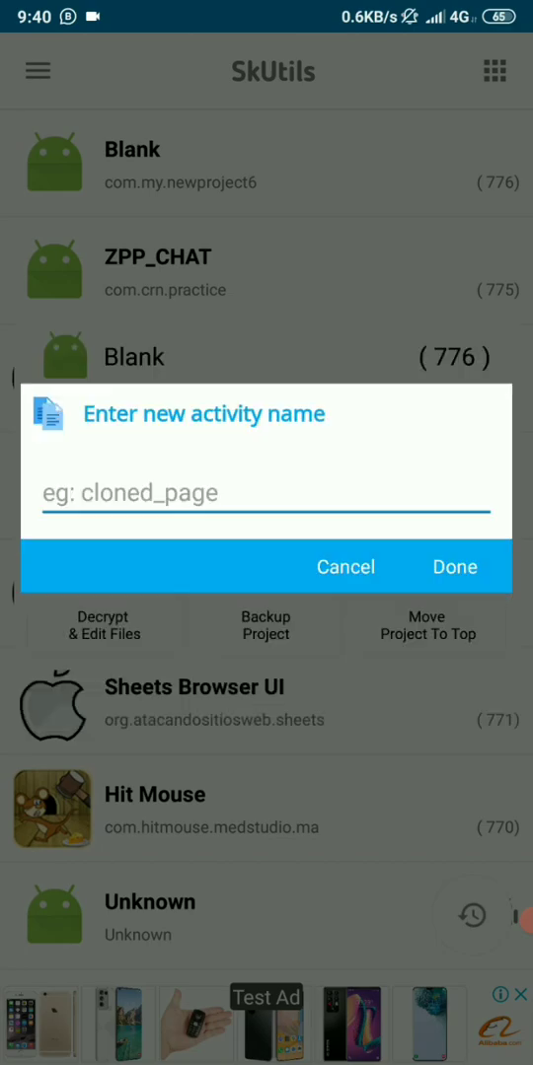
click(265, 493)
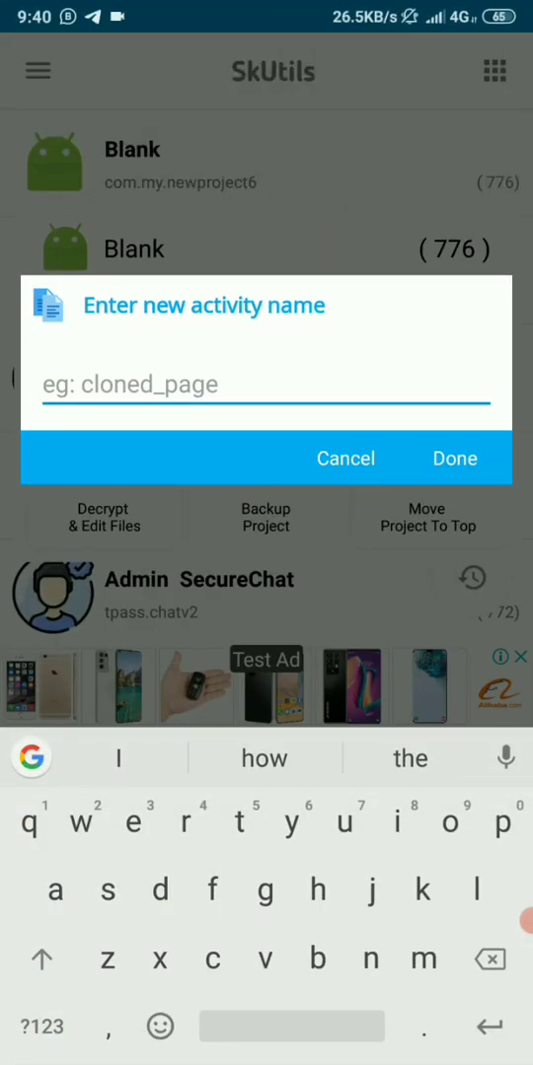
click(183, 821)
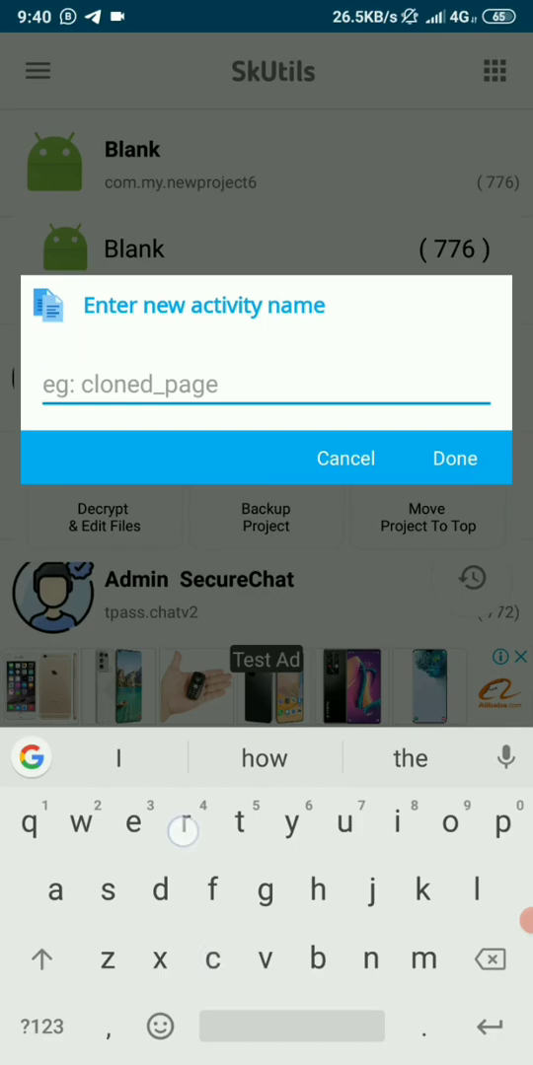
text(crn)
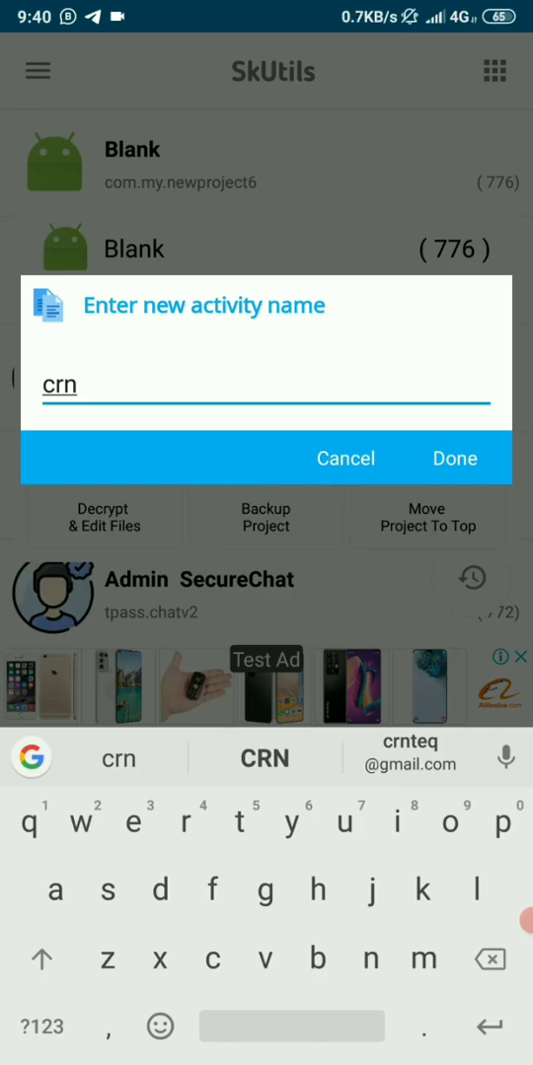
click(454, 459)
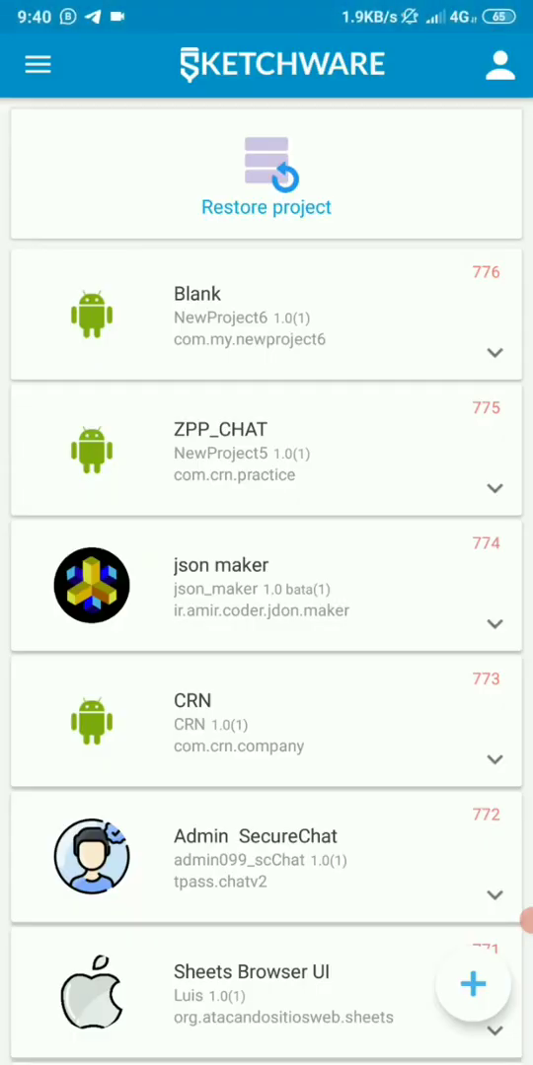
Open Blank and verify crn.xml is listed beside main and viewnews.
click(266, 315)
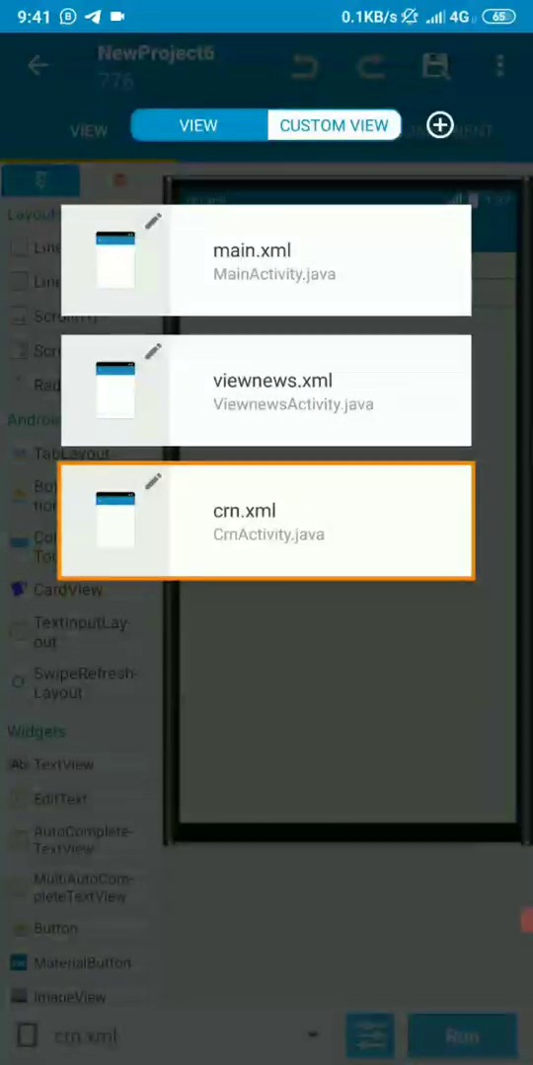
click(273, 389)
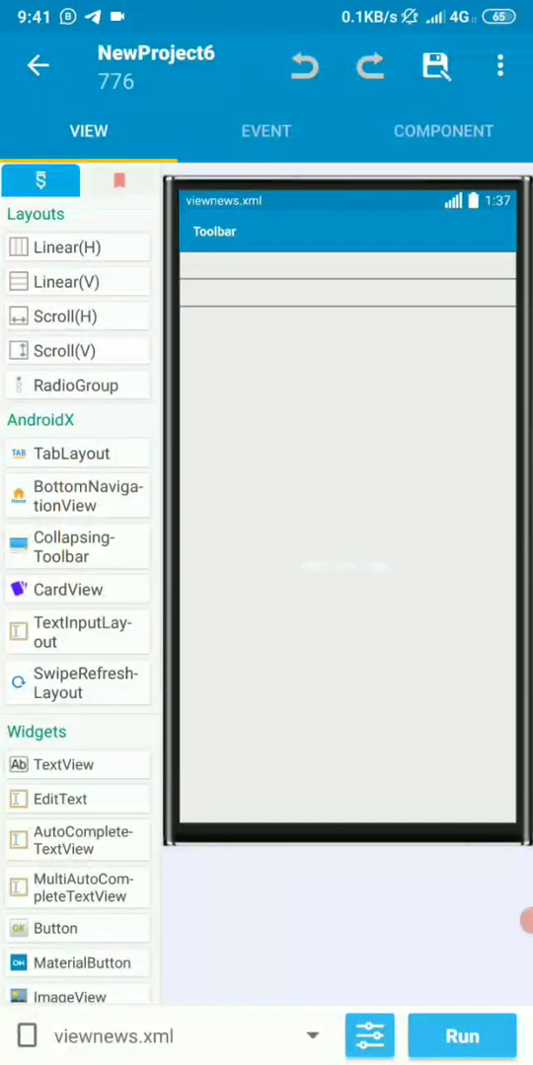